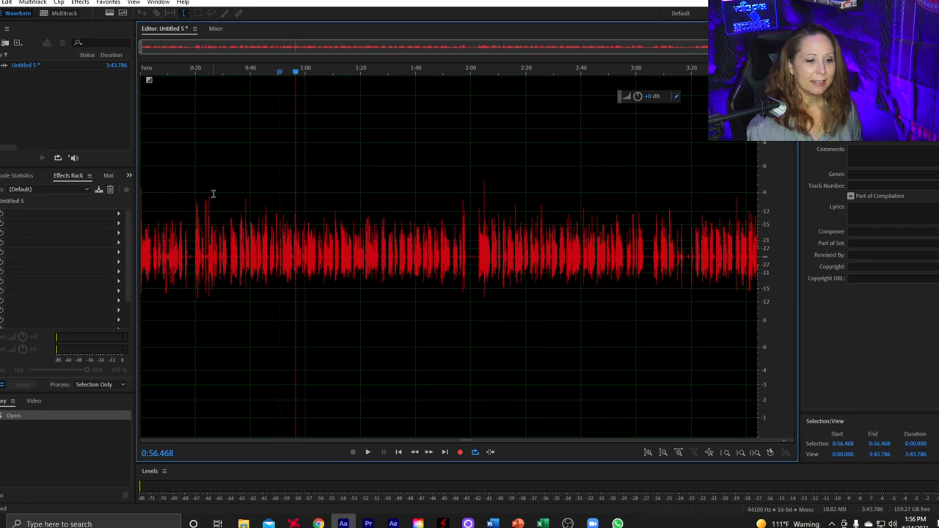
mouse_move(289, 196)
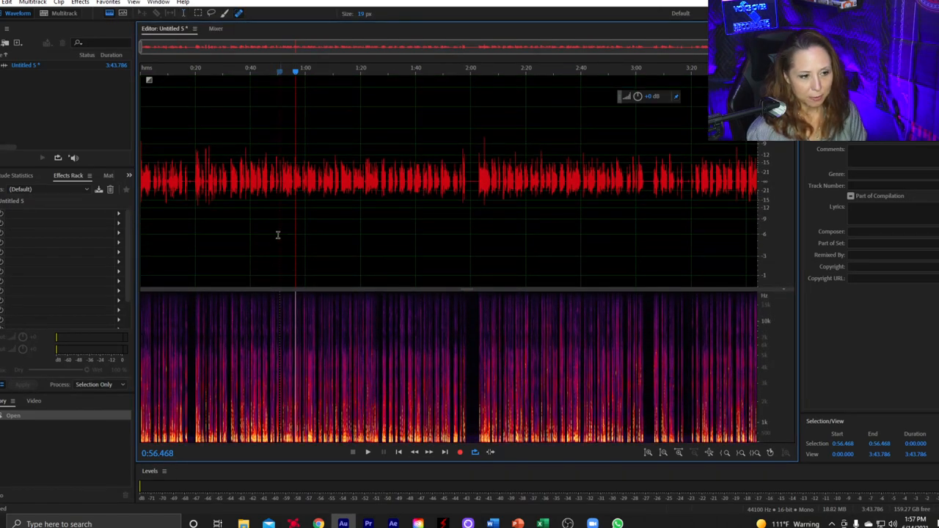
mouse_move(432, 213)
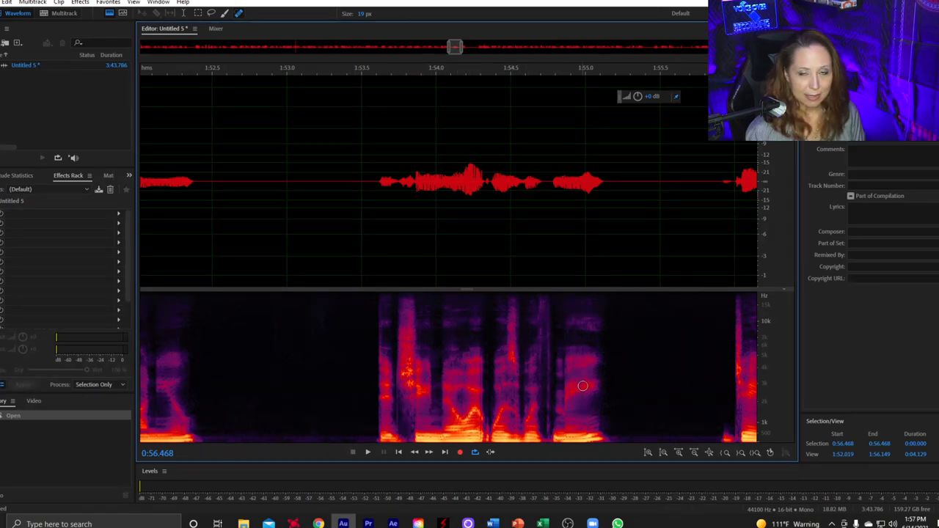
mouse_move(356, 360)
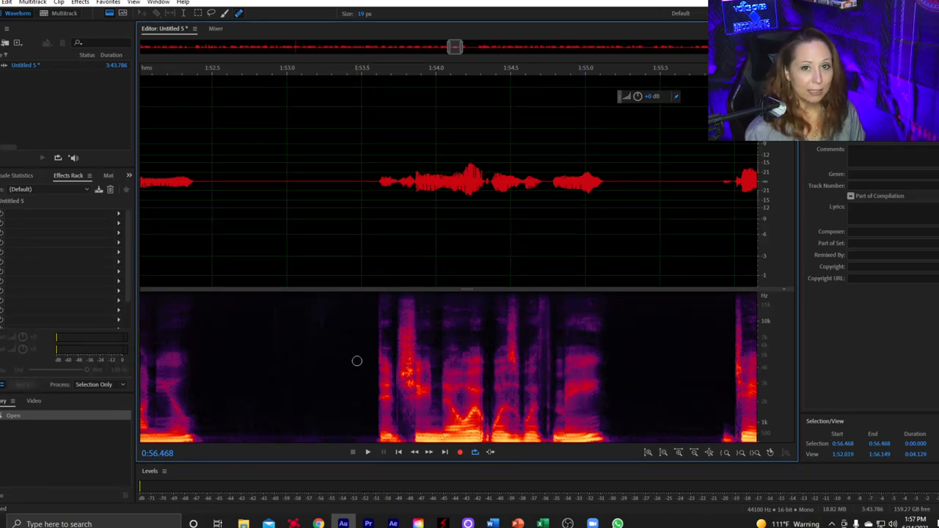
mouse_move(361, 351)
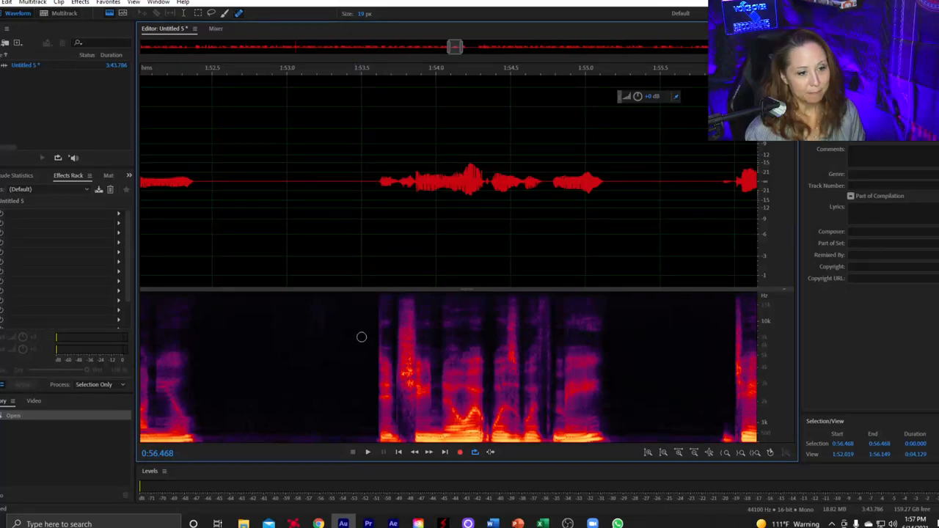
Zoom into the narration near 3:15 to inspect isolated sounds between words.
drag(468, 289, 467, 337)
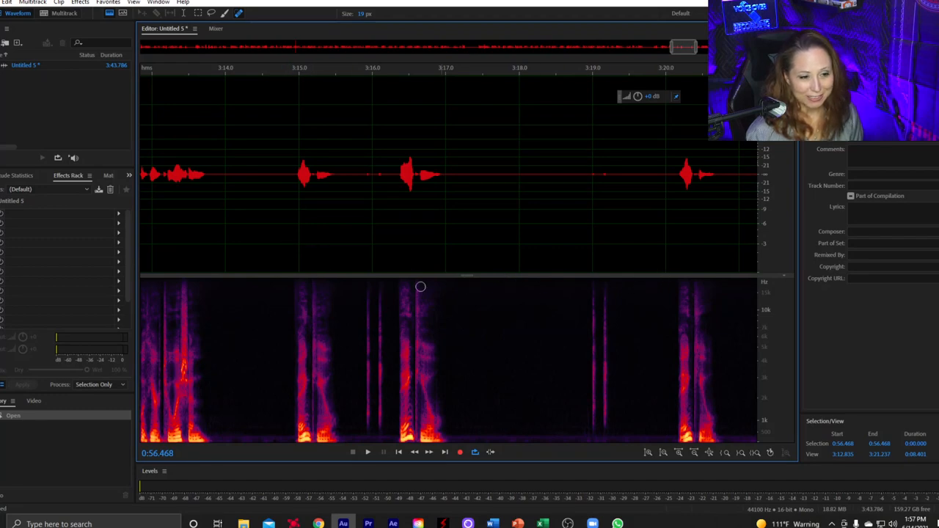
mouse_move(372, 322)
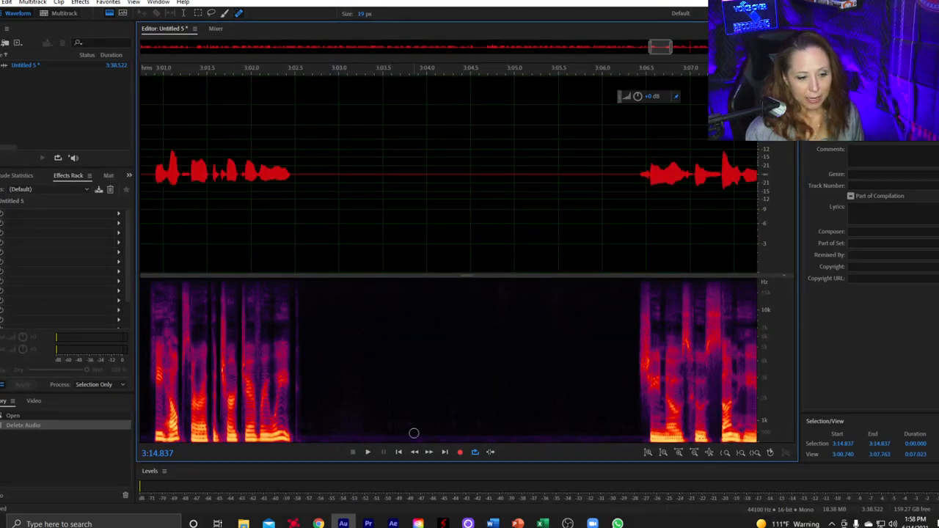
mouse_move(592, 436)
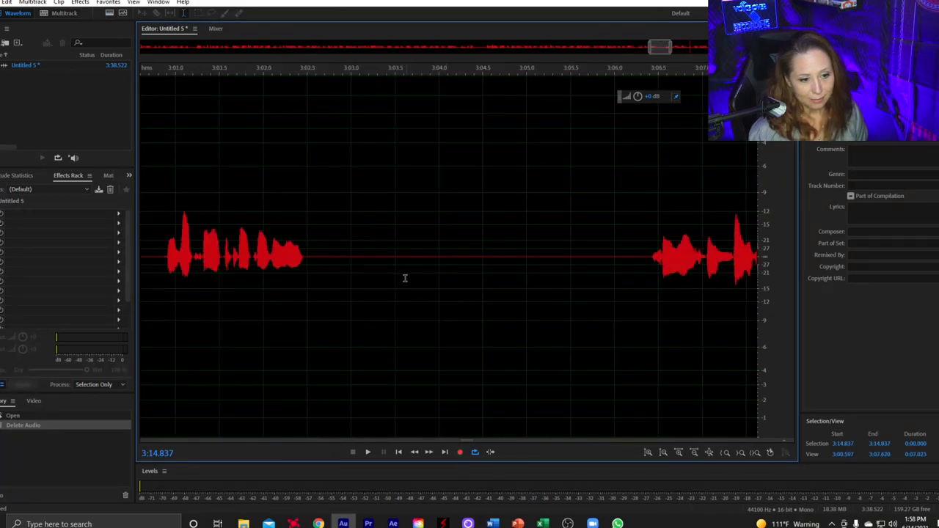
mouse_move(366, 244)
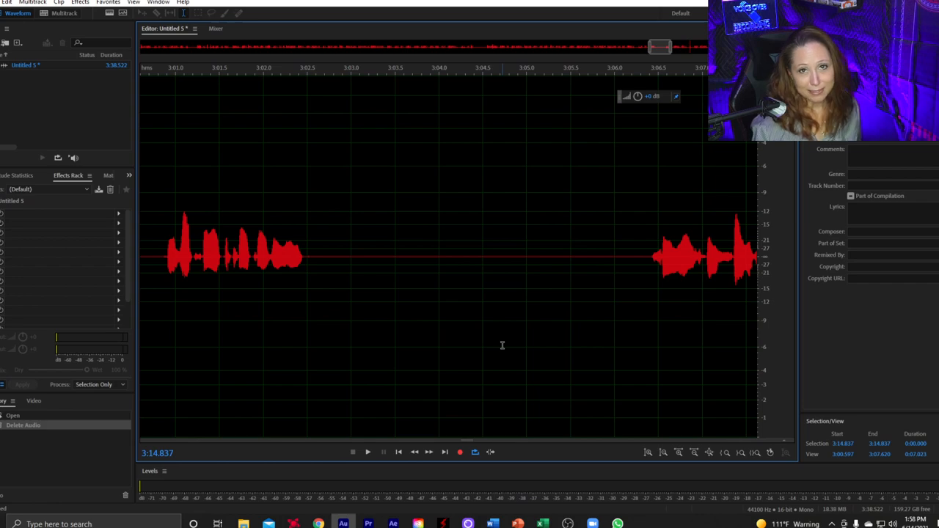
mouse_move(475, 377)
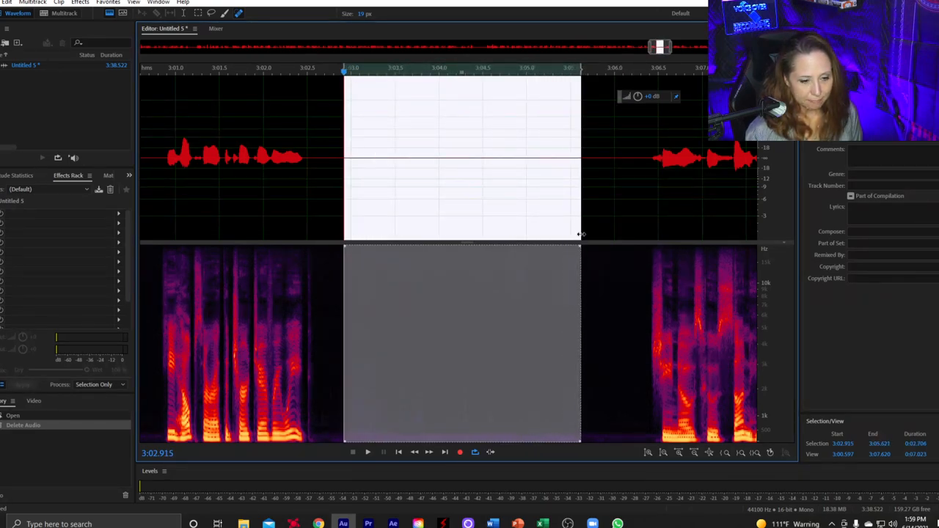
mouse_move(528, 261)
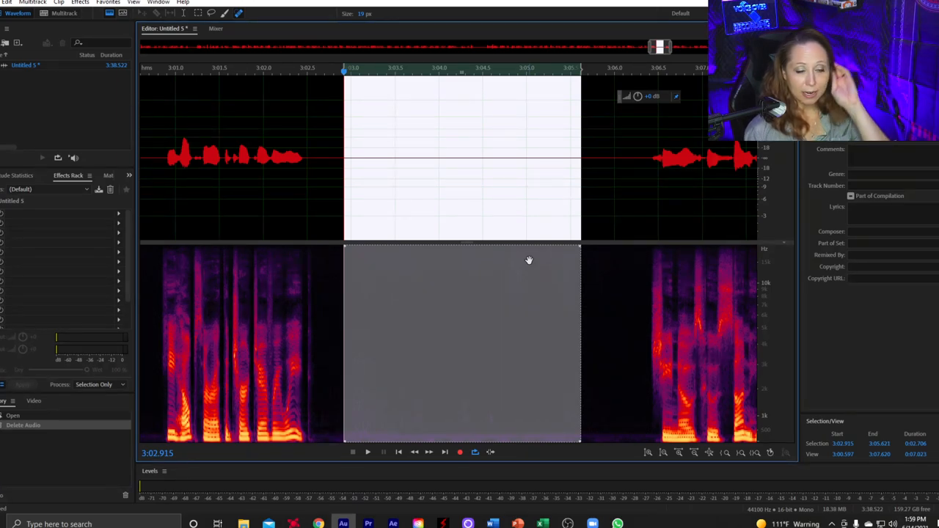
mouse_move(377, 438)
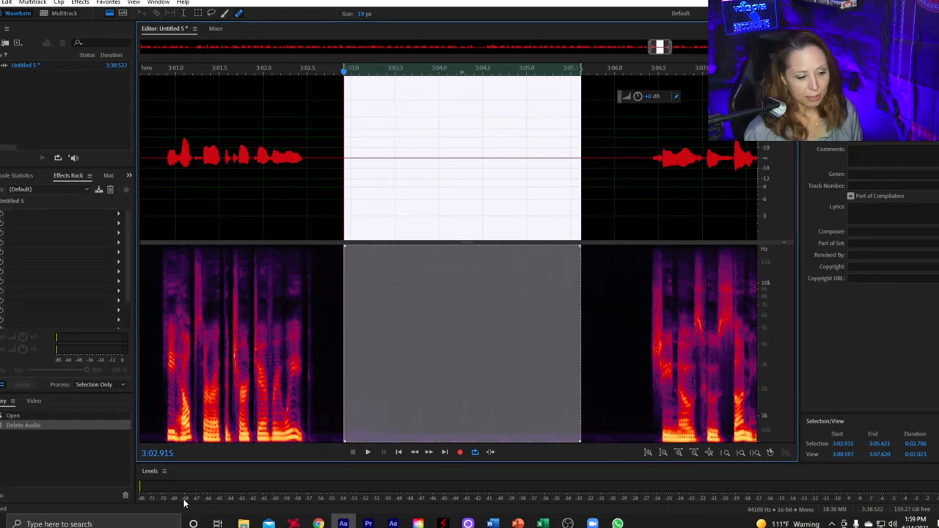
mouse_move(282, 503)
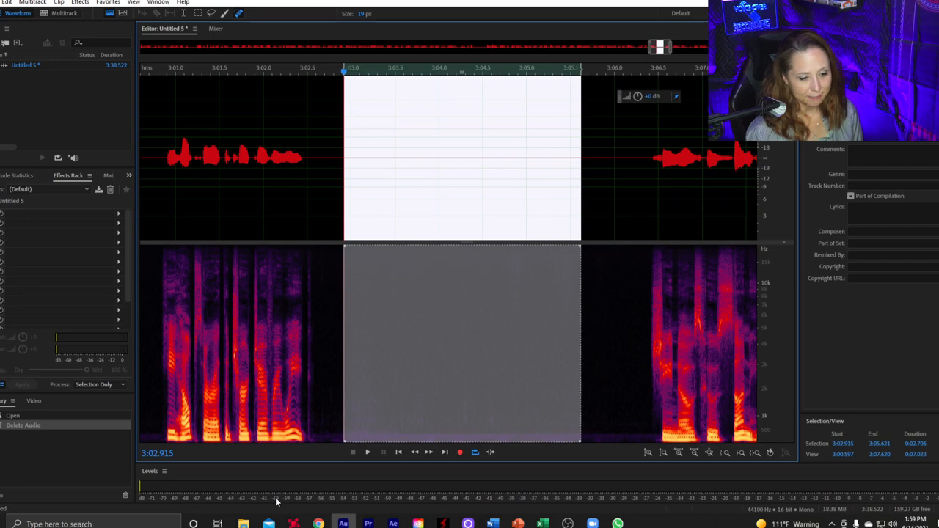
Click in the waveform to move the view to the stretch around 1:46–1:54.
click(366, 451)
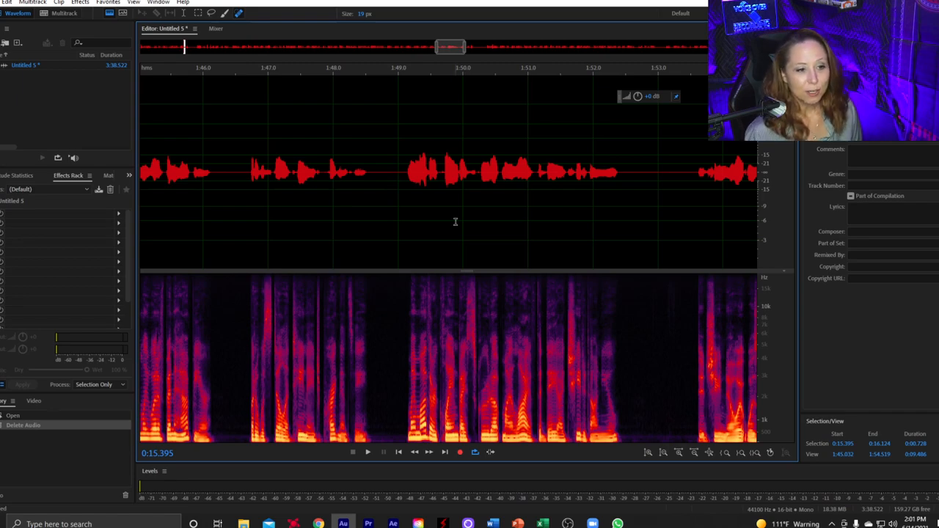
mouse_move(473, 262)
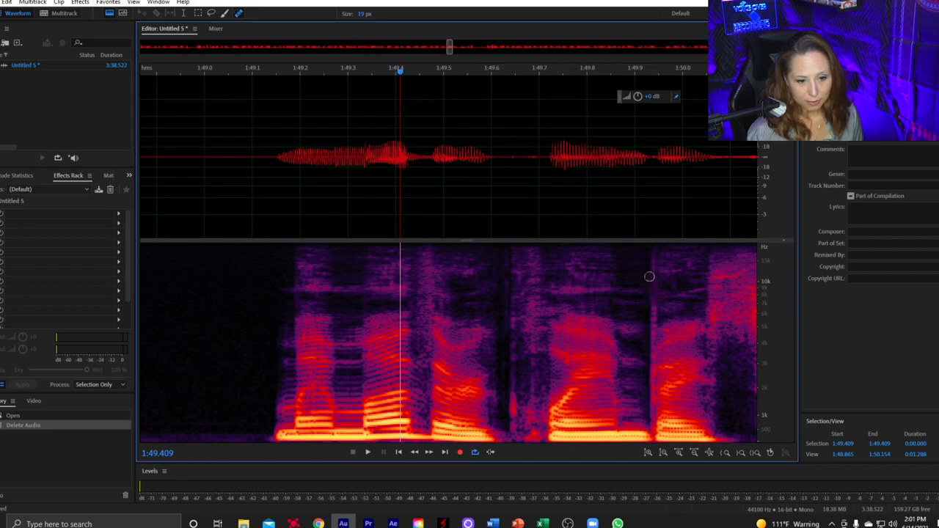
mouse_move(511, 432)
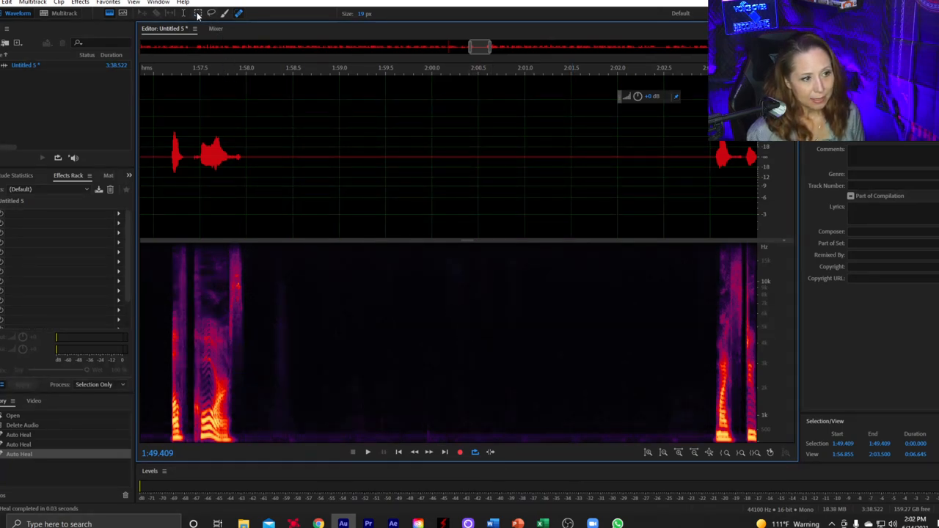
mouse_move(197, 13)
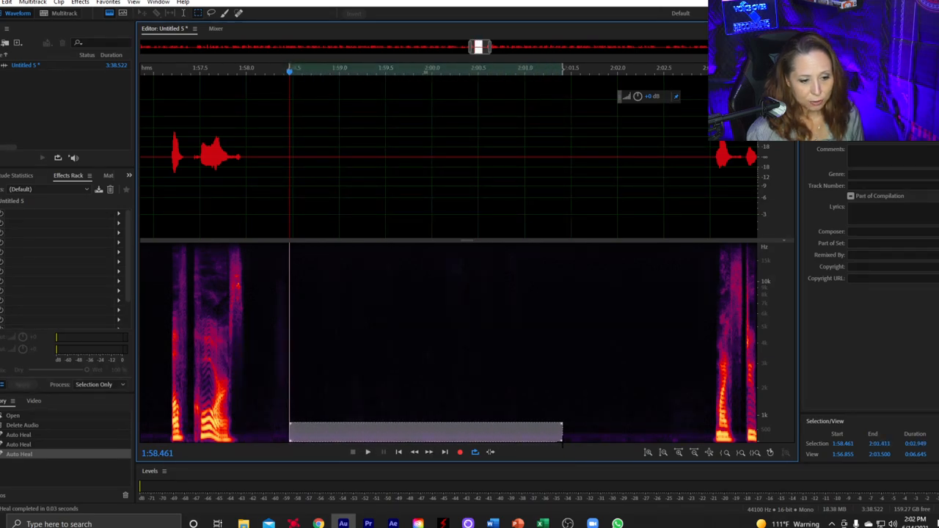
Marquee-select the low-frequency band from 1:58.5 to 2:02.6.
drag(562, 431, 670, 432)
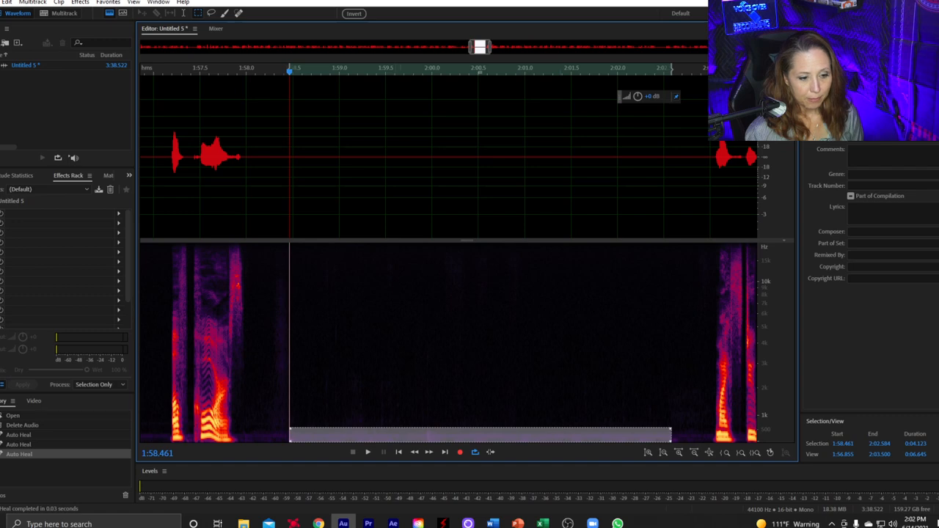
Open Effects > Noise Reduction / Restoration > Noise Reduction (process).
click(80, 3)
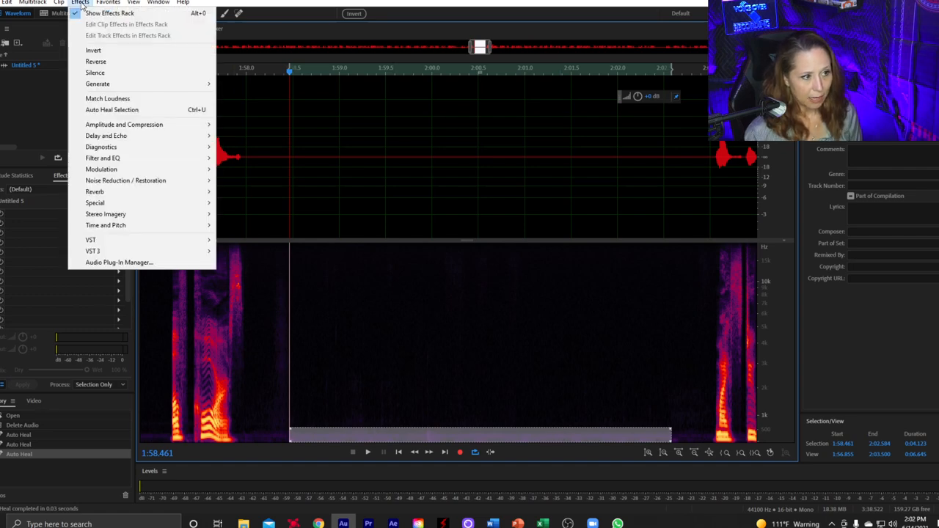
mouse_move(125, 180)
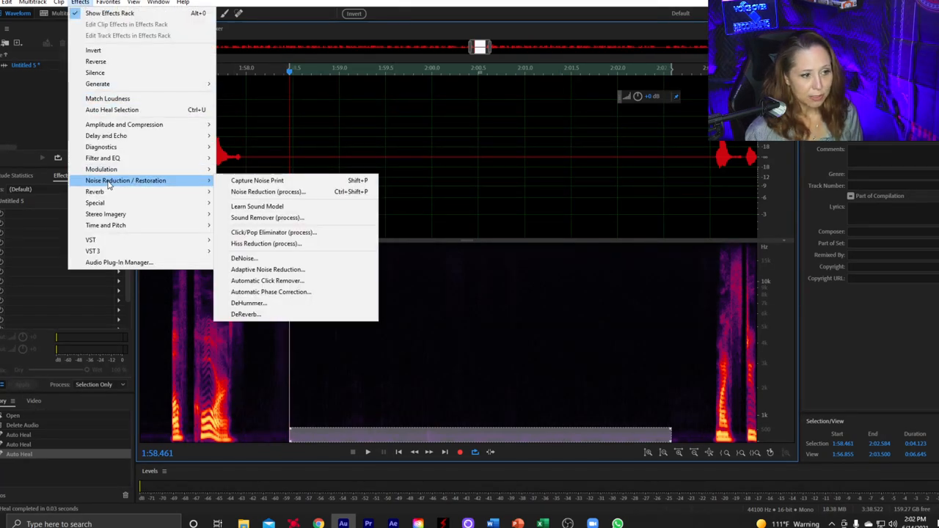
mouse_move(268, 192)
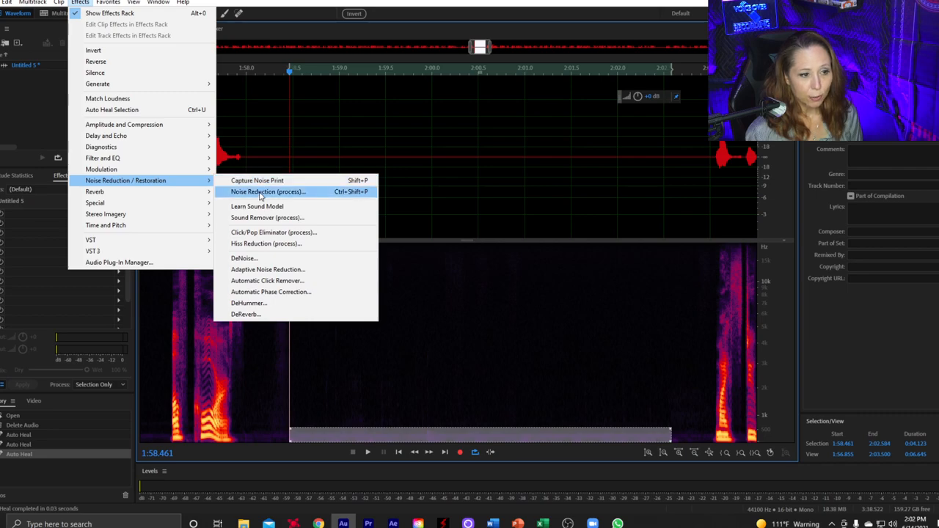
click(267, 191)
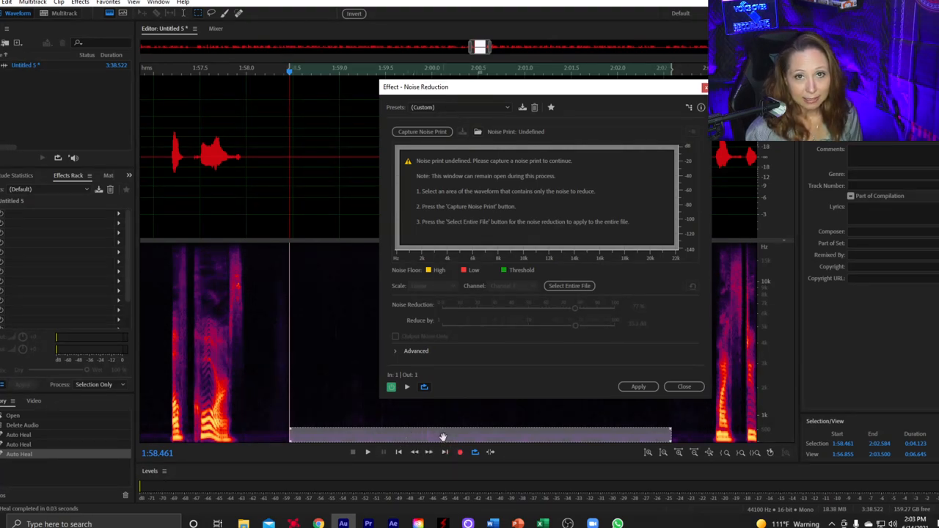
mouse_move(421, 131)
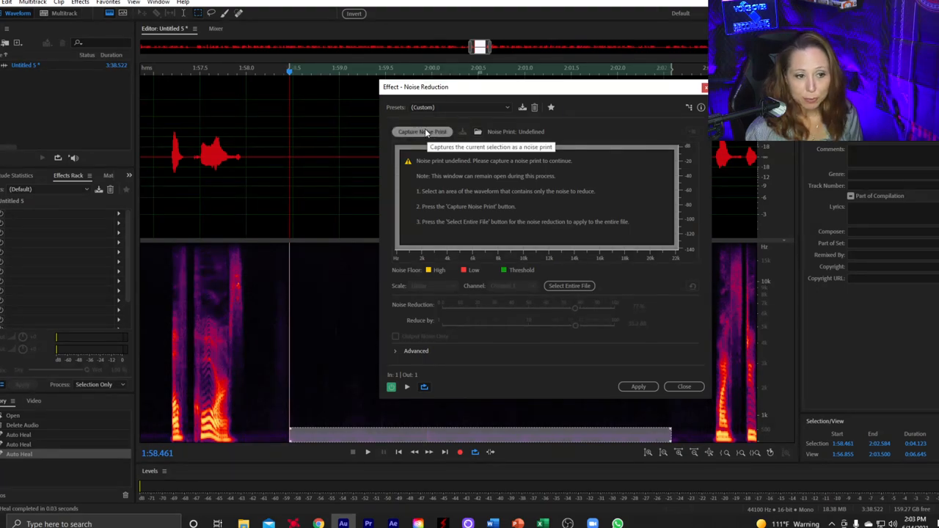
Capture the noise print, select the entire file, and set reduction to 77% and 10.1 dB.
click(422, 131)
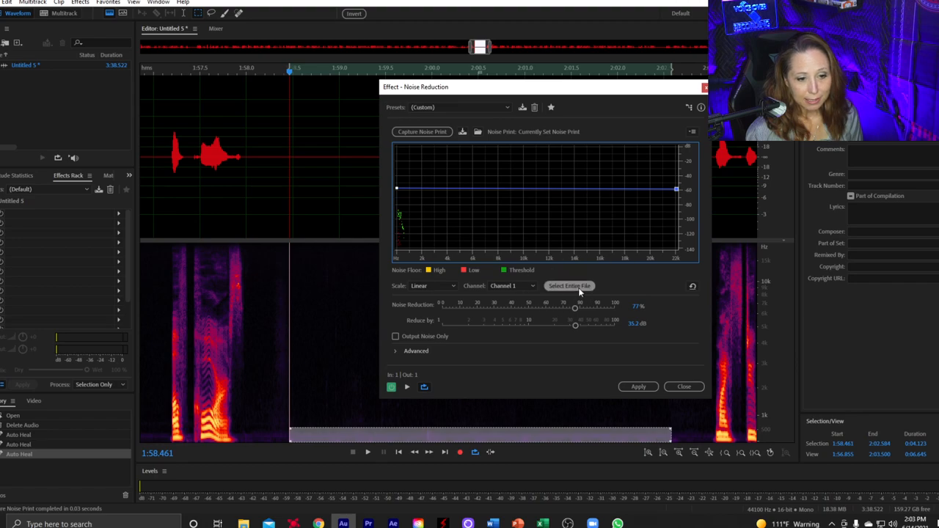
click(569, 286)
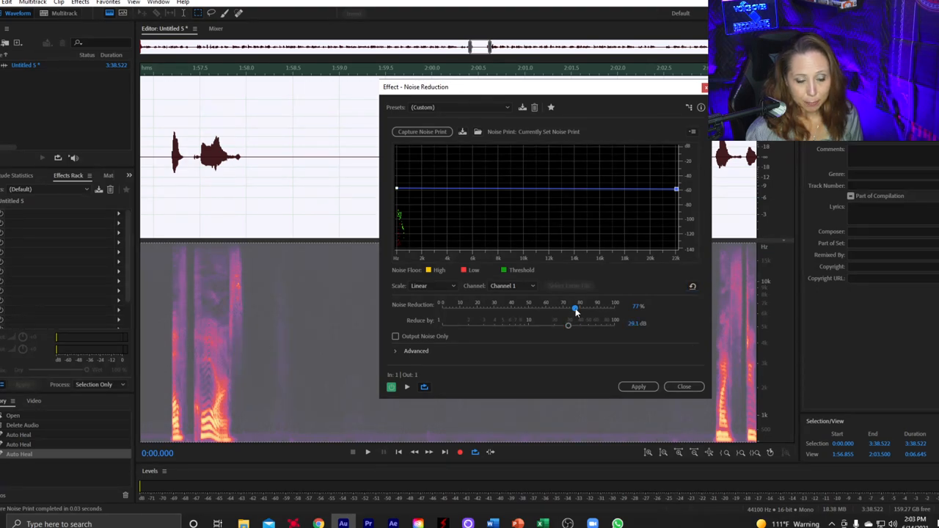
drag(579, 308, 572, 308)
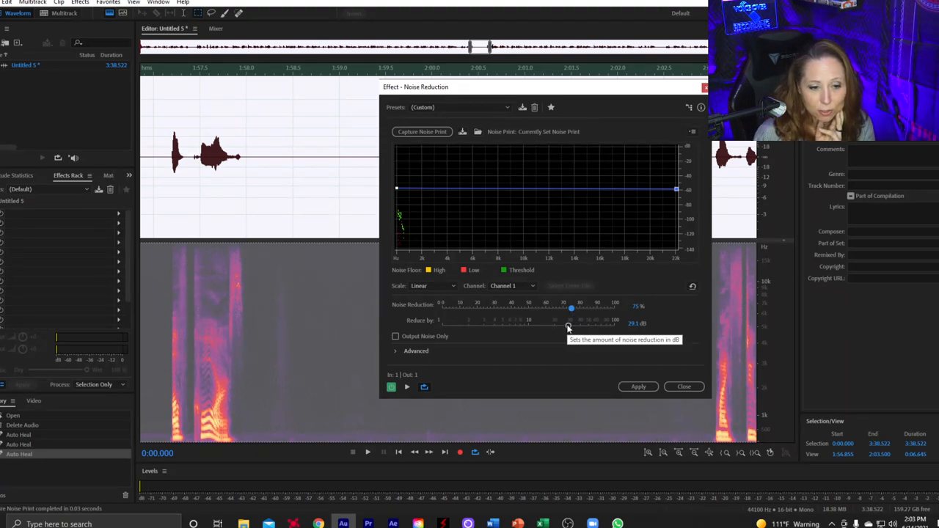
drag(568, 323, 528, 325)
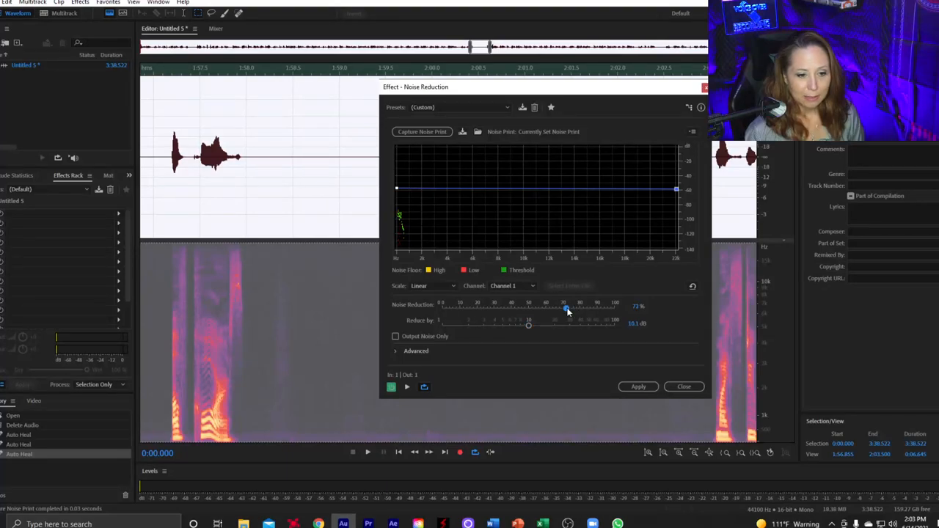
drag(566, 308, 565, 309)
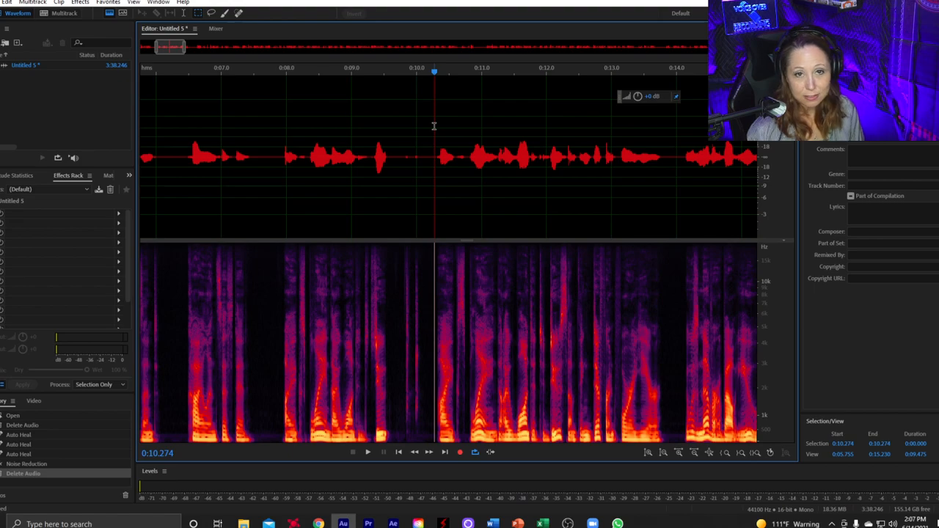
Set playback start points near 10 and 8 seconds to review the opening.
click(368, 451)
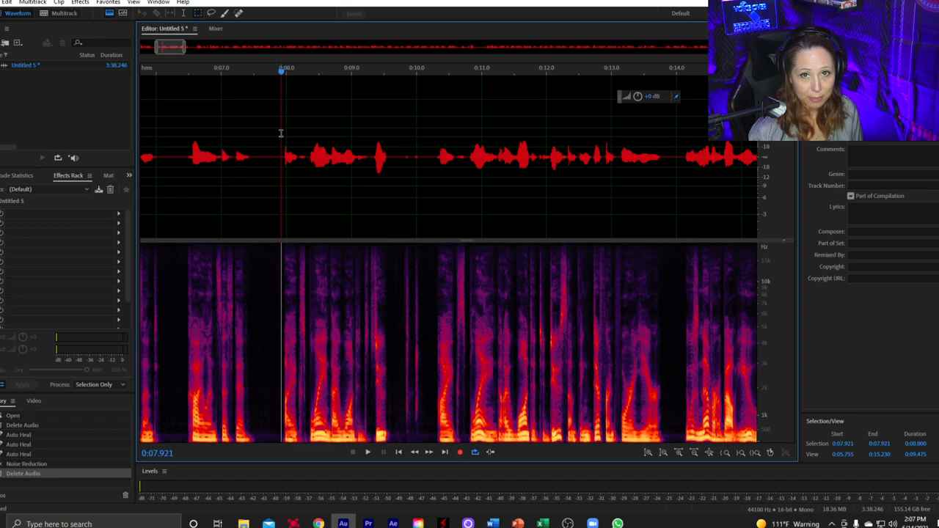
click(368, 452)
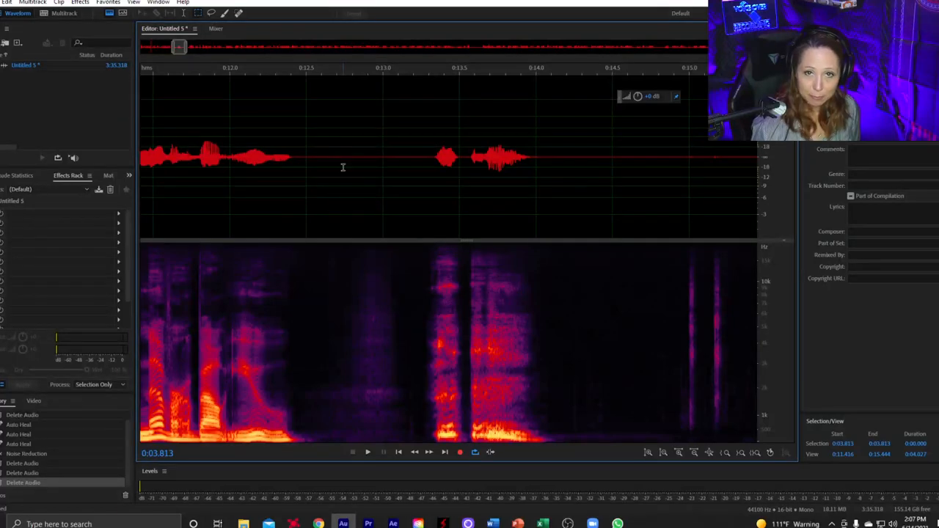
Preview the 12.5–13.2 s gap, deselect, then select the sound from 0:13.2 to 0:14.3.
drag(322, 154, 399, 154)
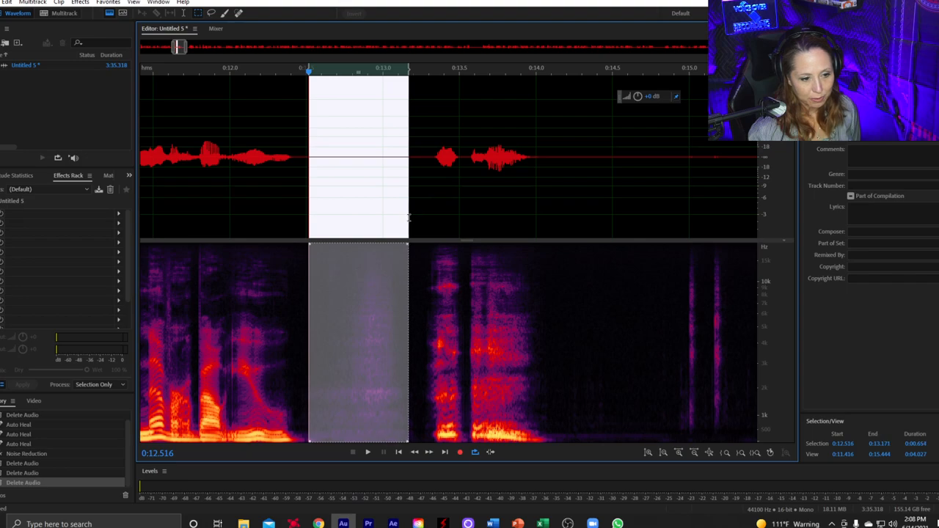
click(418, 231)
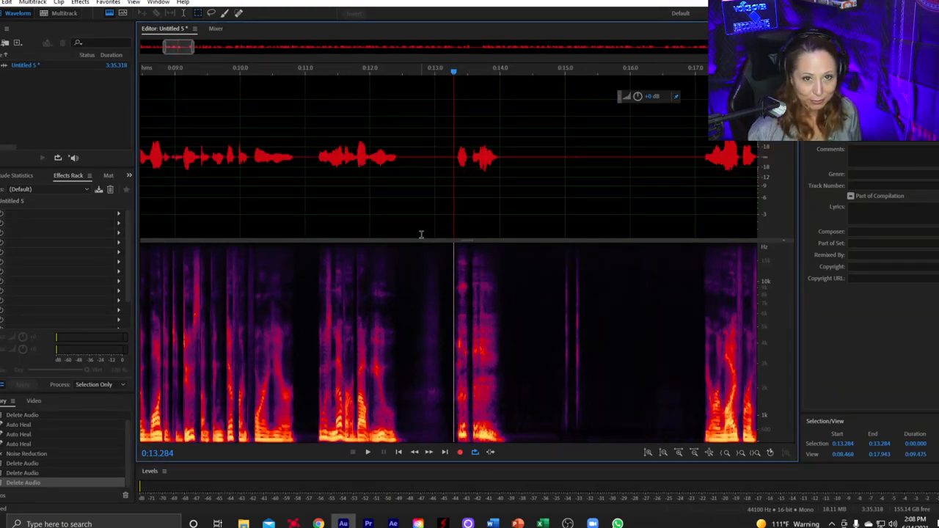
drag(449, 154, 519, 154)
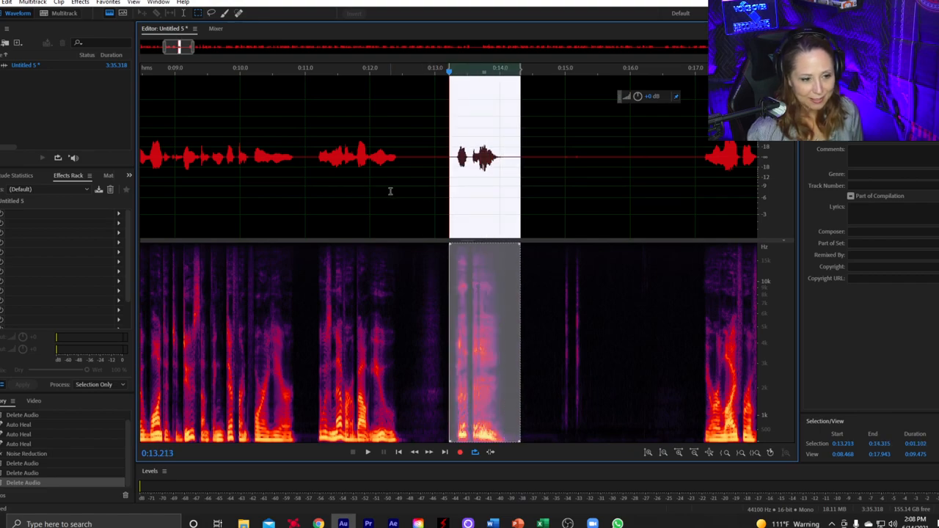